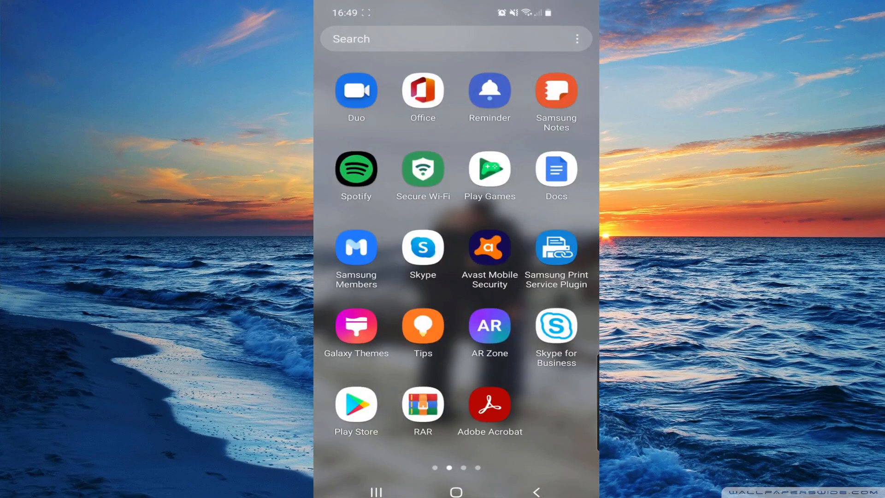
# Step: Search Play Store for 'instagram', confirm its page shows Open (no update), then go Home
pyautogui.click(429, 39)
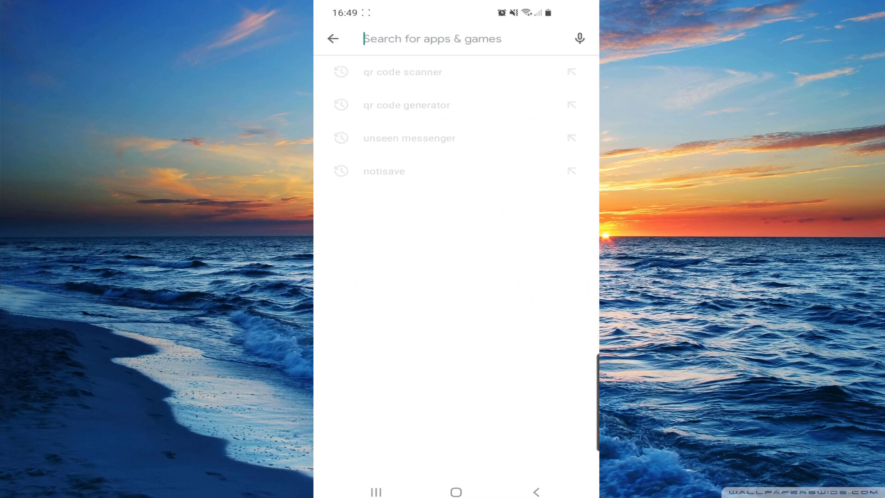
pyautogui.write('insta')
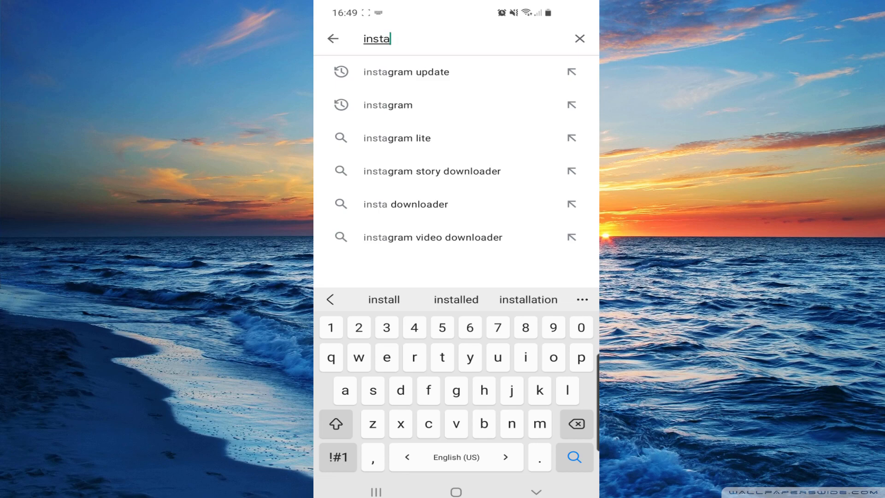
pyautogui.click(388, 104)
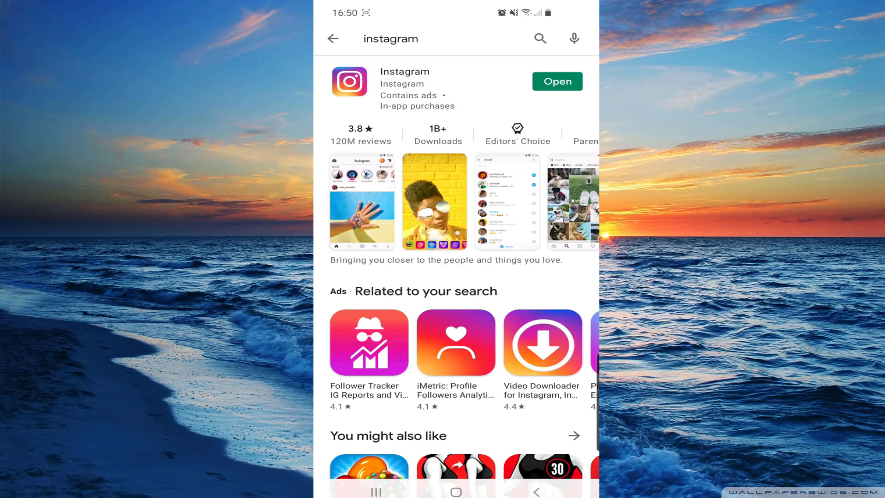
pyautogui.click(457, 491)
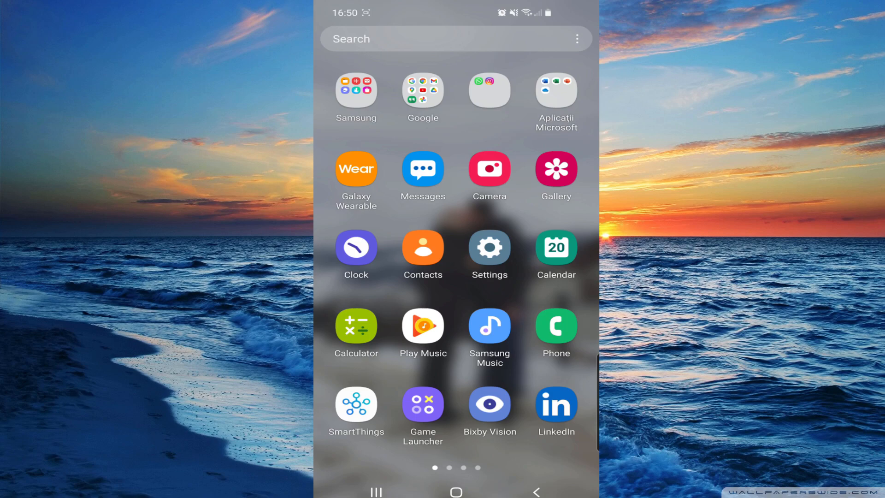
# Step: Reach the installed Apps list in Settings
pyautogui.click(489, 247)
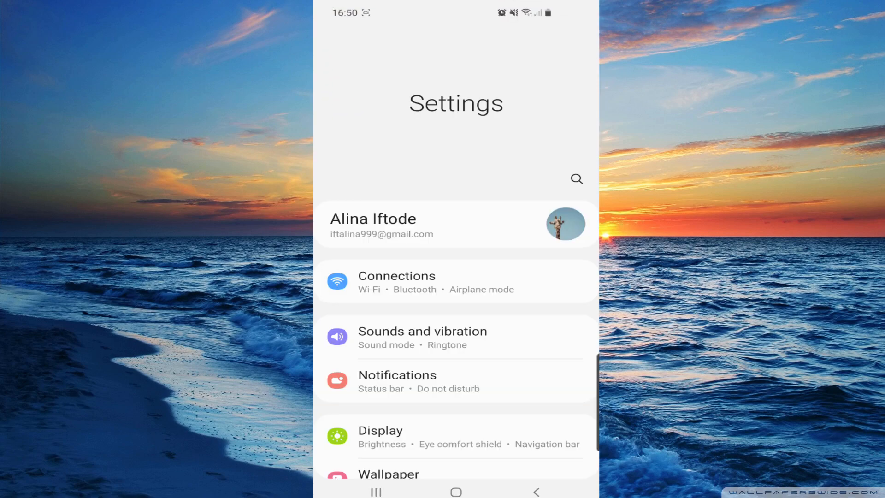
pyautogui.scroll(-3)
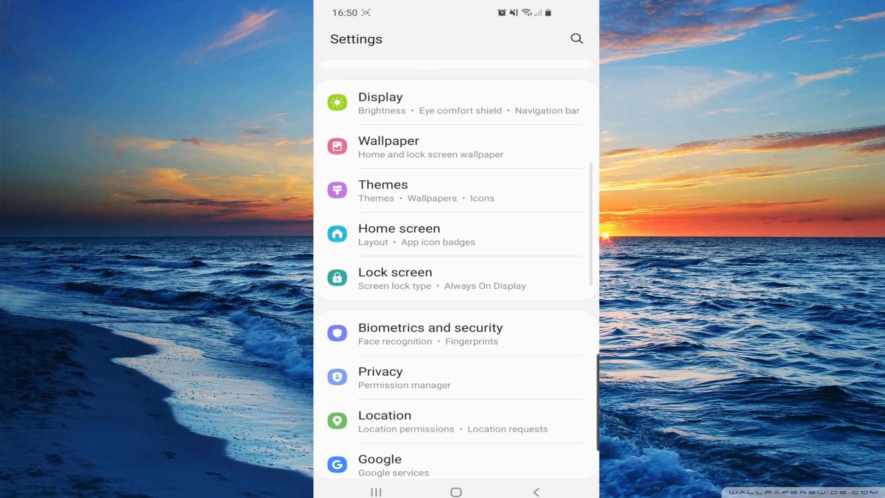
pyautogui.scroll(-3)
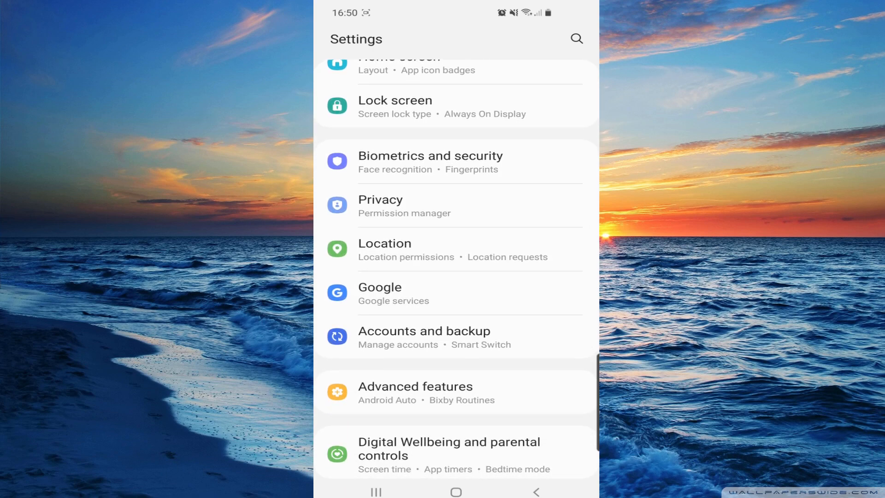
pyautogui.scroll(-3)
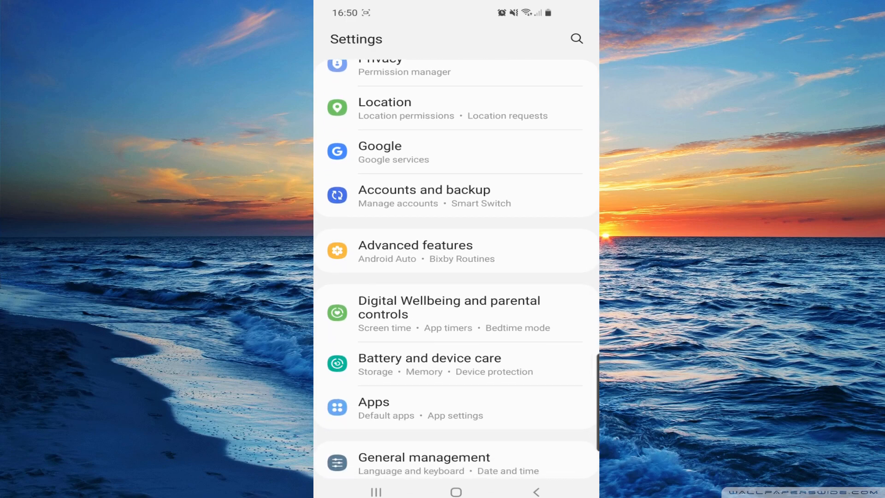
pyautogui.click(374, 402)
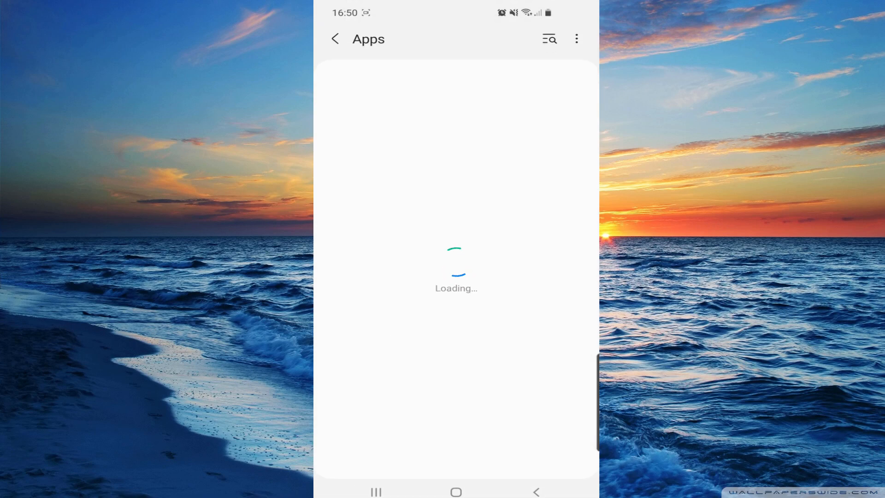
# Step: Filter the app list by 'insta' so Instagram appears in the results
pyautogui.click(548, 39)
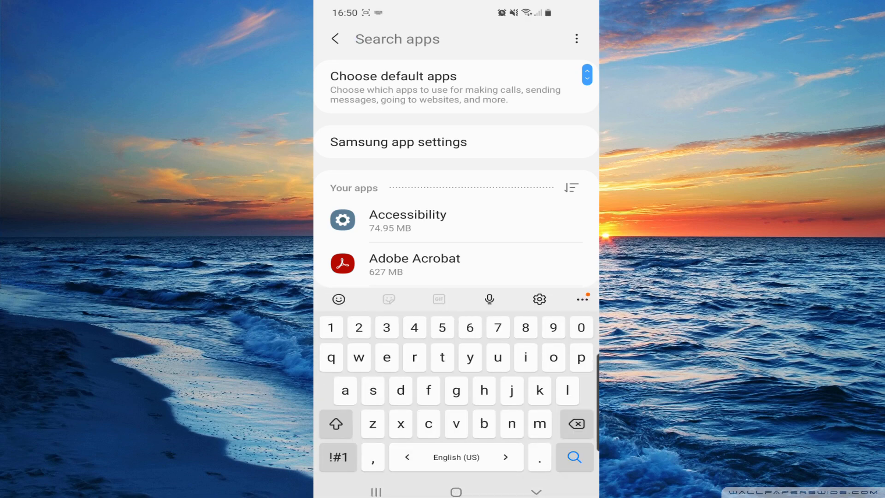
pyautogui.write('in')
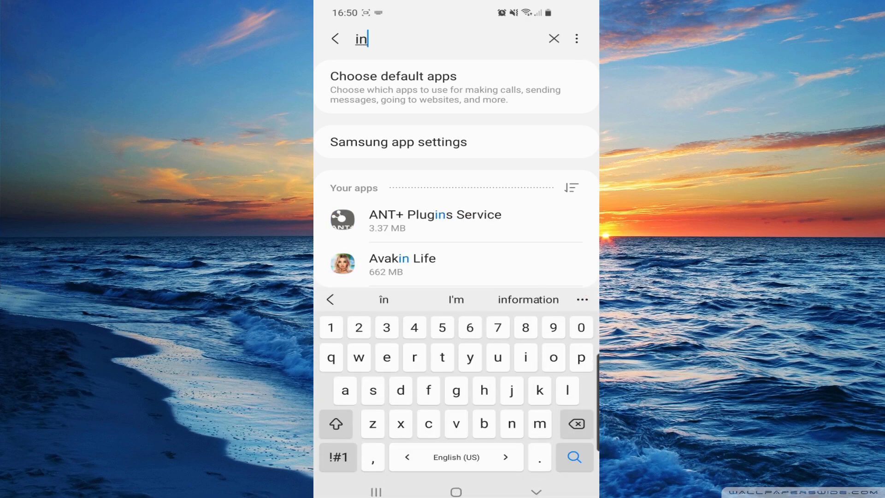
pyautogui.write('sta')
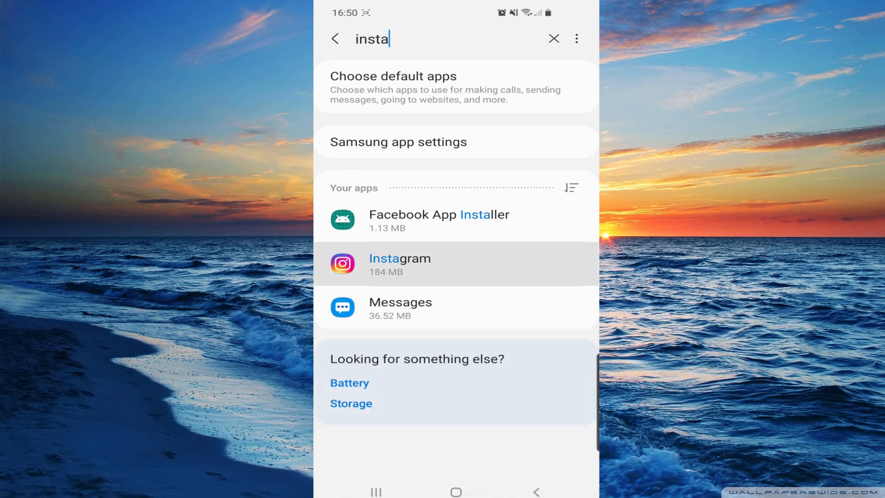
# Step: Reach Instagram's Storage usage from its app details
pyautogui.click(399, 264)
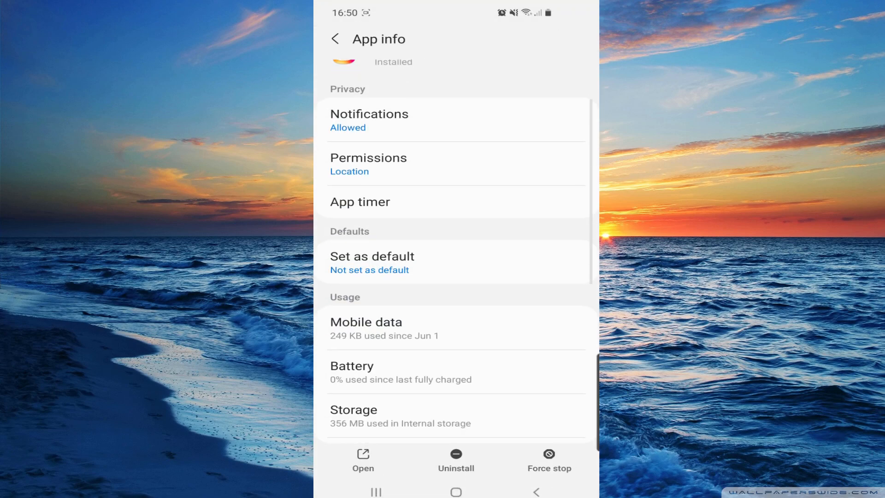
pyautogui.scroll(-3)
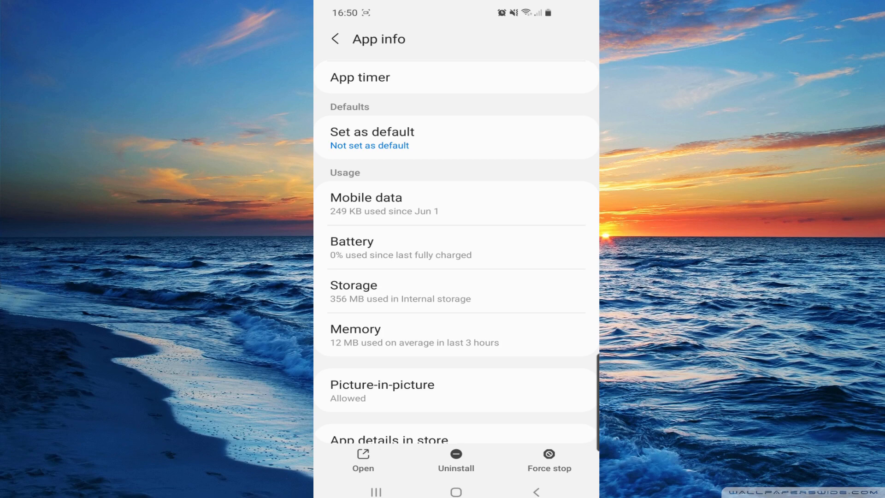
pyautogui.click(353, 291)
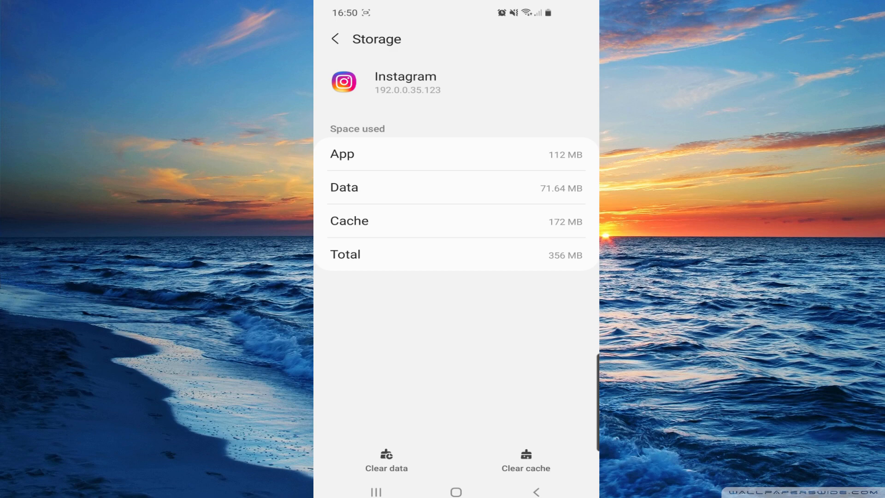
# Step: Clear Instagram's 172 MB cache, then wipe its stored data and confirm with OK
pyautogui.click(526, 460)
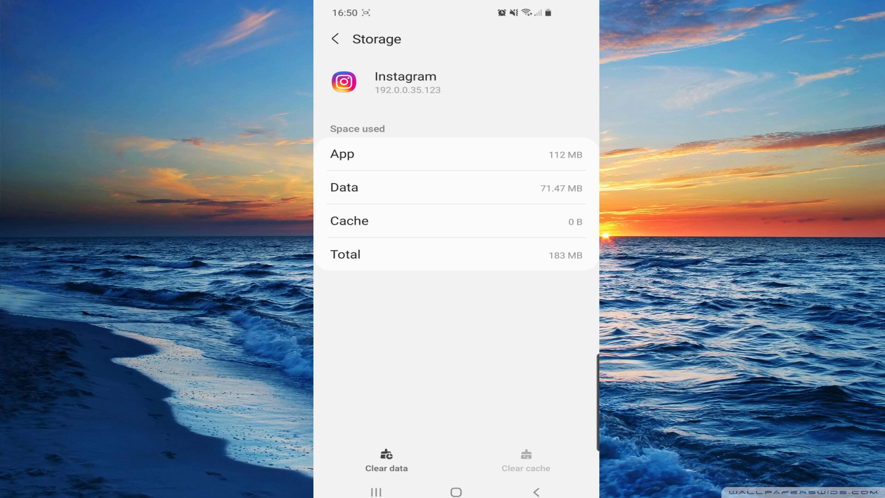
pyautogui.click(386, 460)
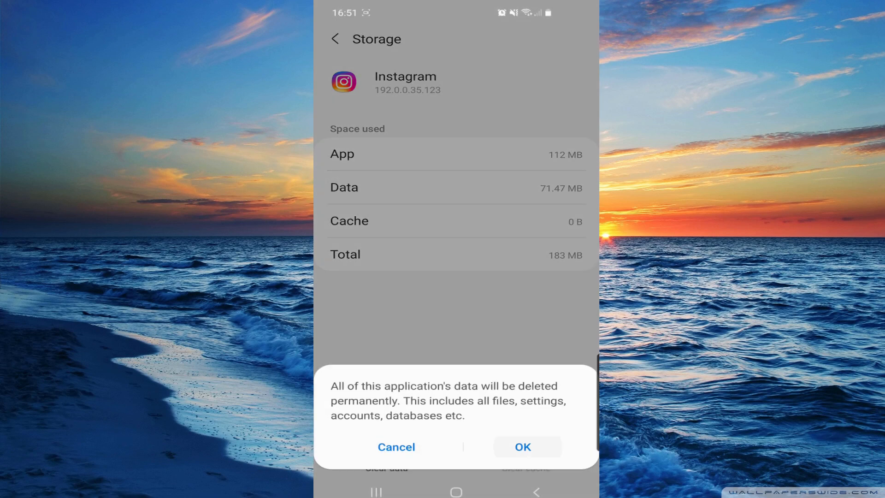
pyautogui.click(526, 447)
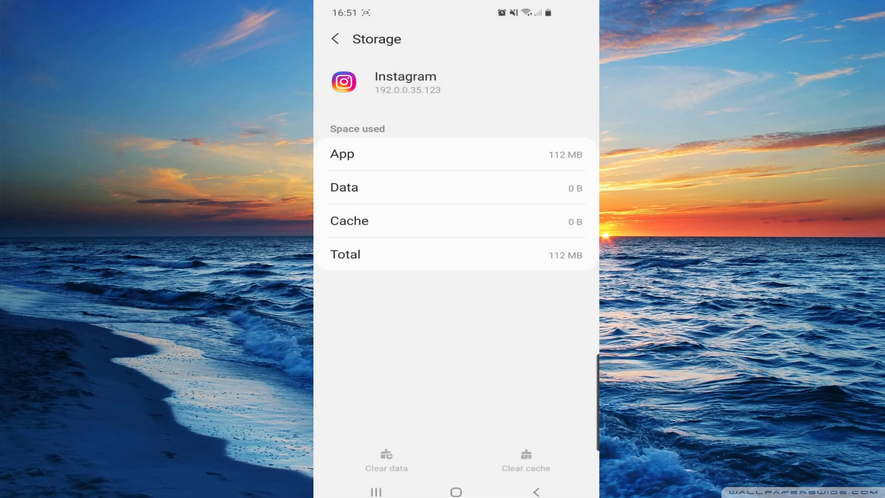